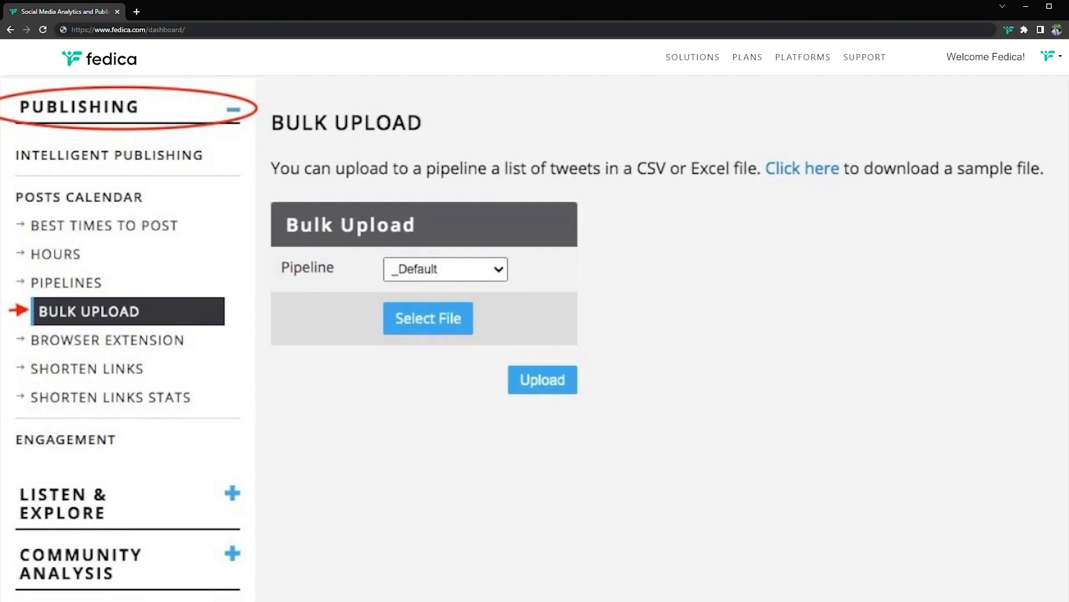
{"action": "left_click", "coordinate": [802, 168]}
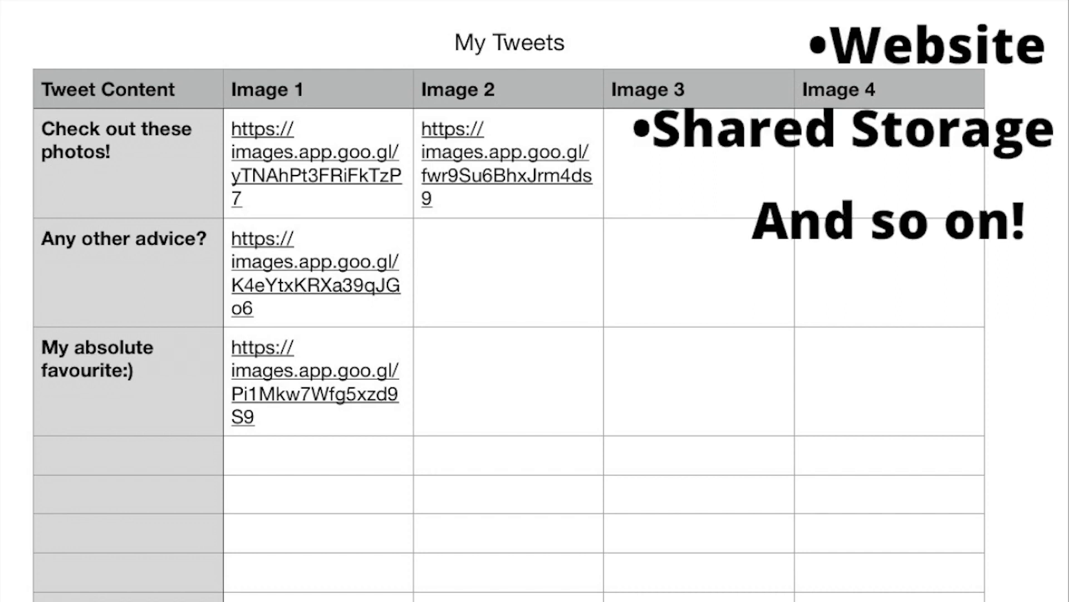
{"action": "left_click_drag", "start_coordinate": [416, 106], "coordinate": [603, 219]}
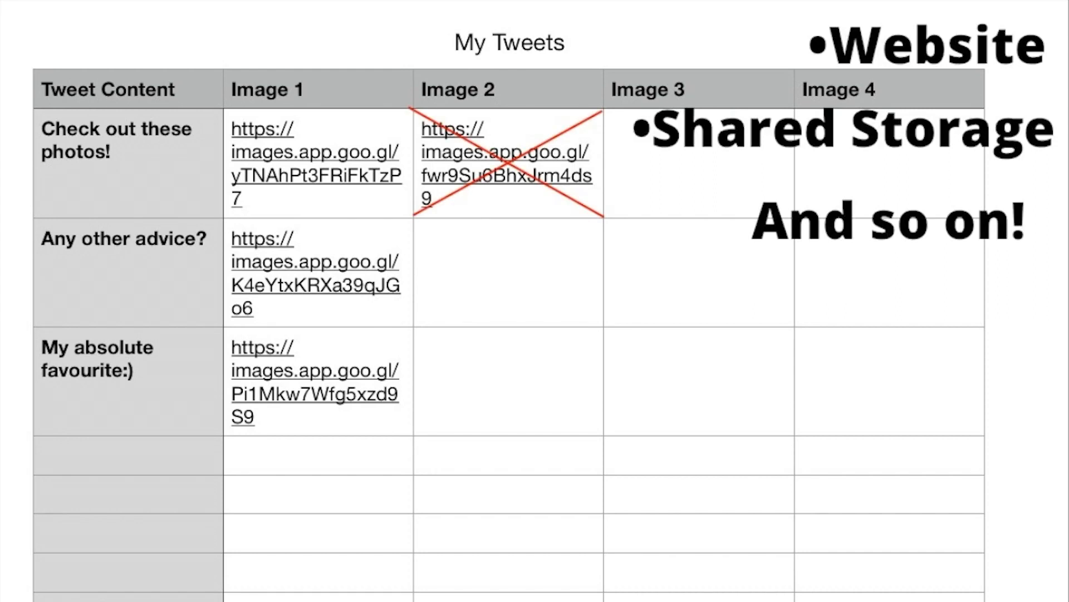